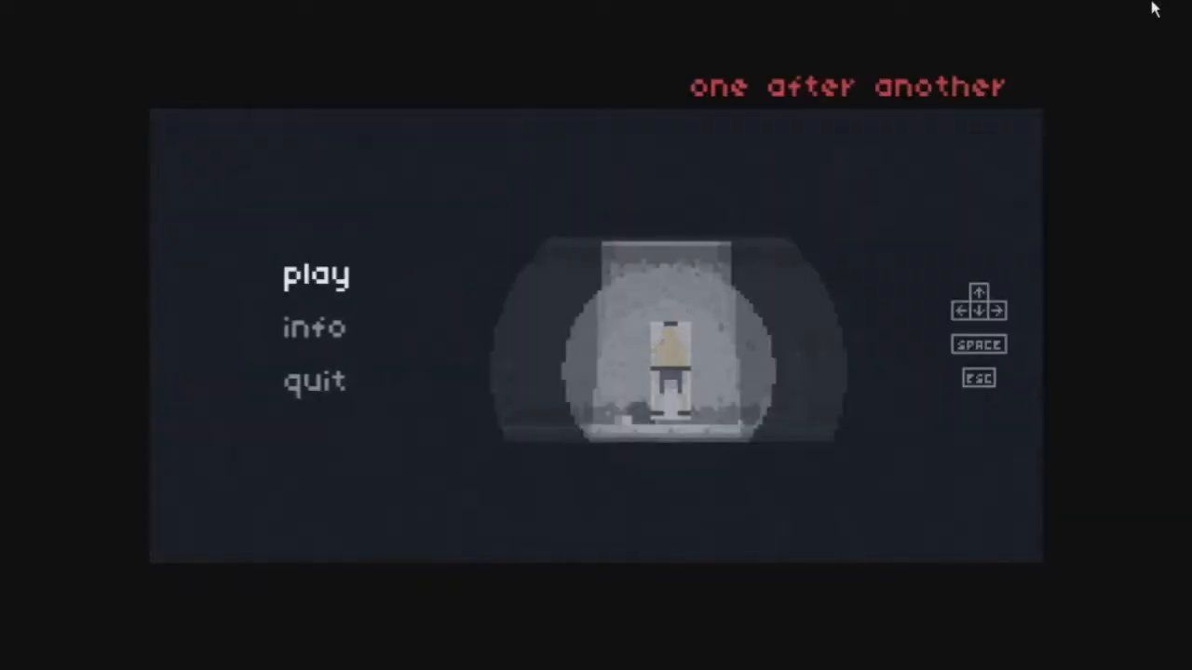
Choose 'play' on the main menu to begin a new game
{"action": "left_click", "coordinate": [316, 274]}
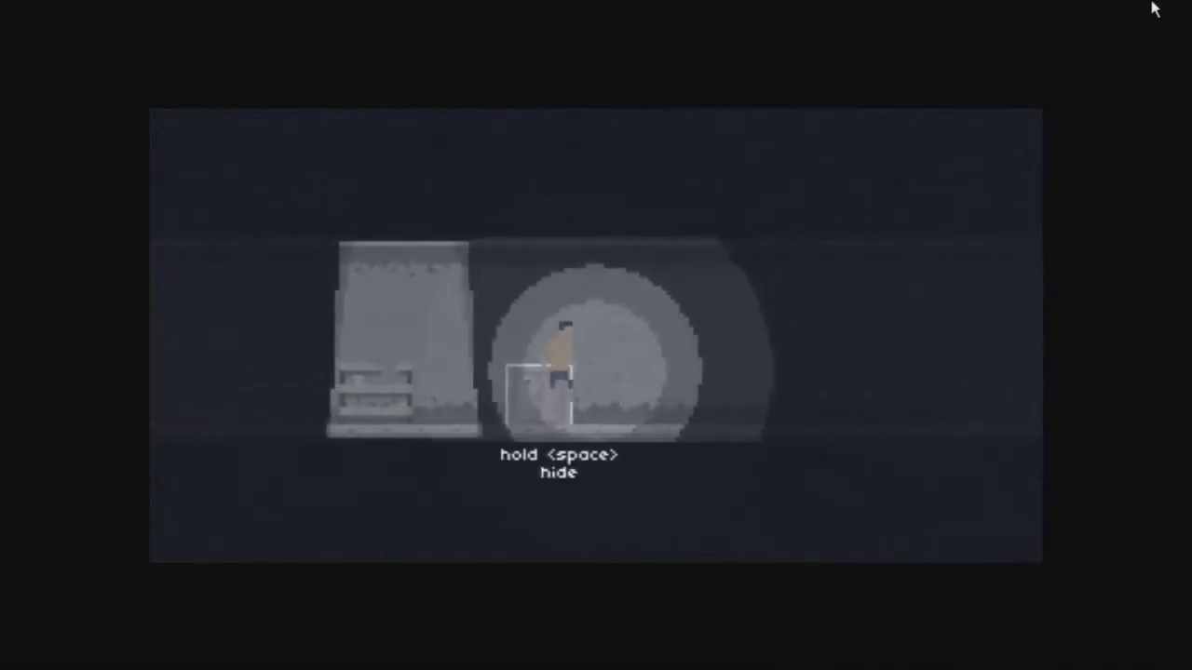